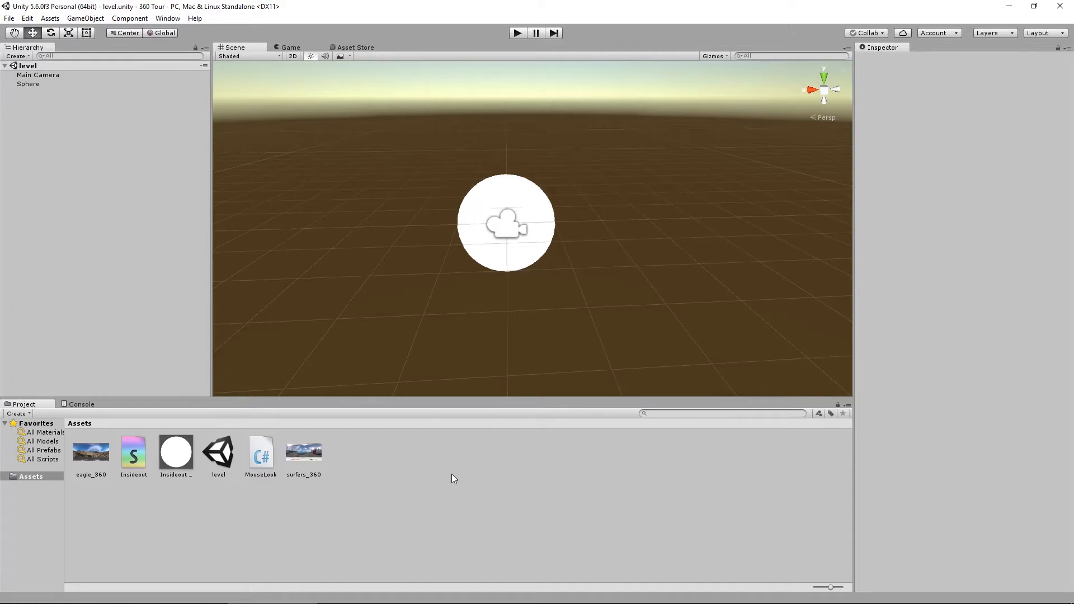
{"action": "mouse_move", "coordinate": [459, 506]}
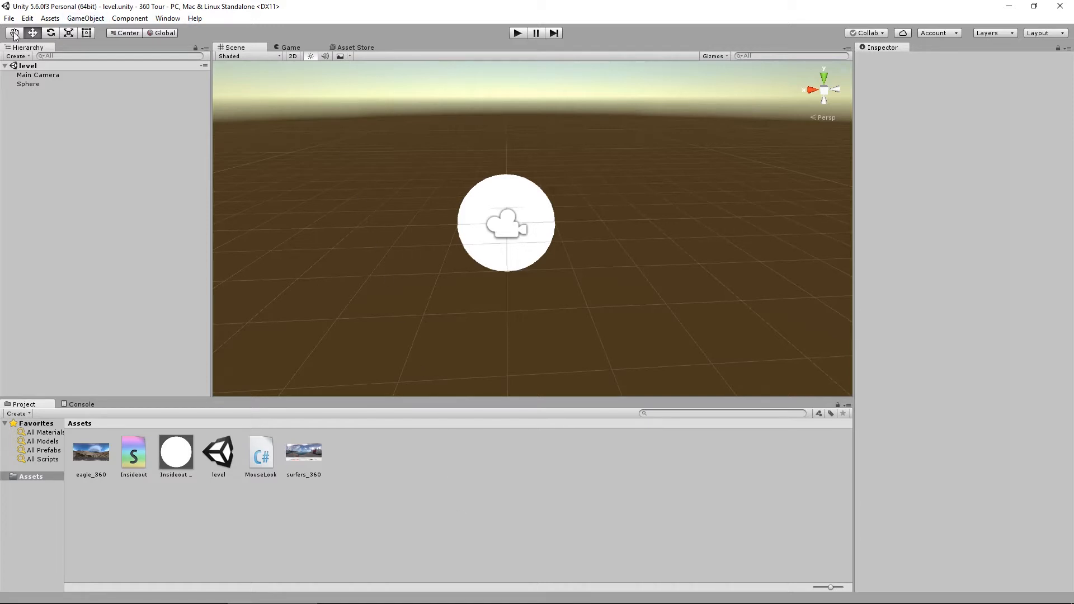
- Bring up Save Scene As from the File menu and dismiss it without saving
{"action": "left_click", "coordinate": [9, 18]}
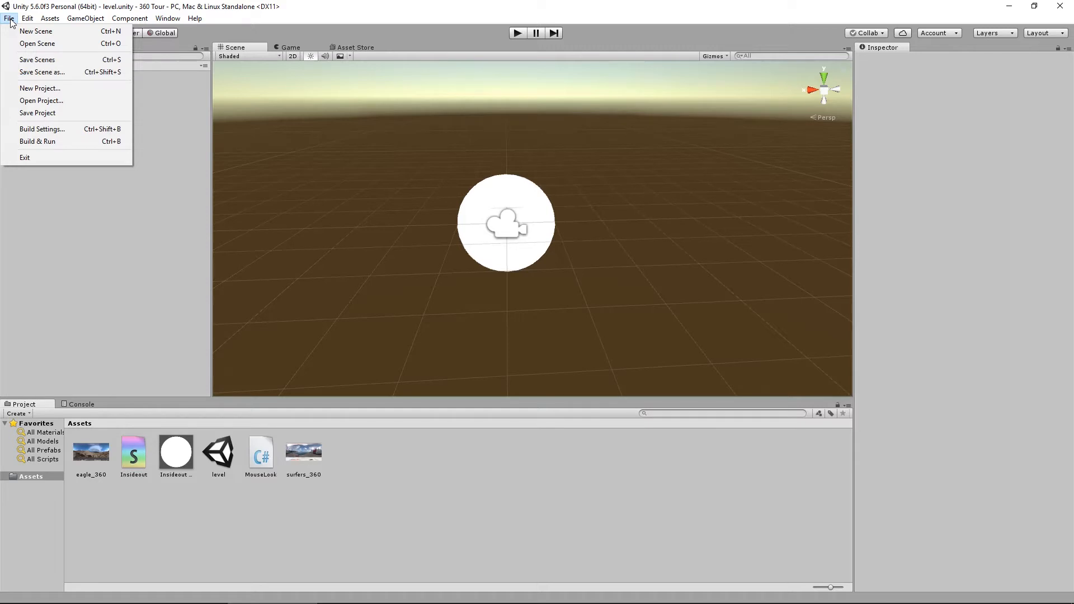
{"action": "mouse_move", "coordinate": [38, 44]}
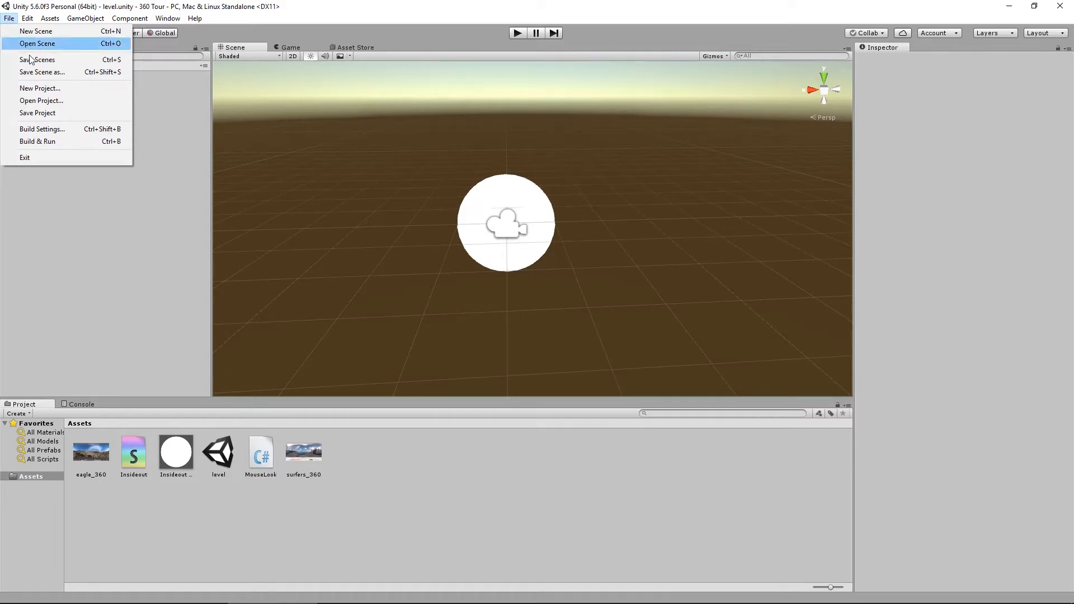
{"action": "mouse_move", "coordinate": [42, 72]}
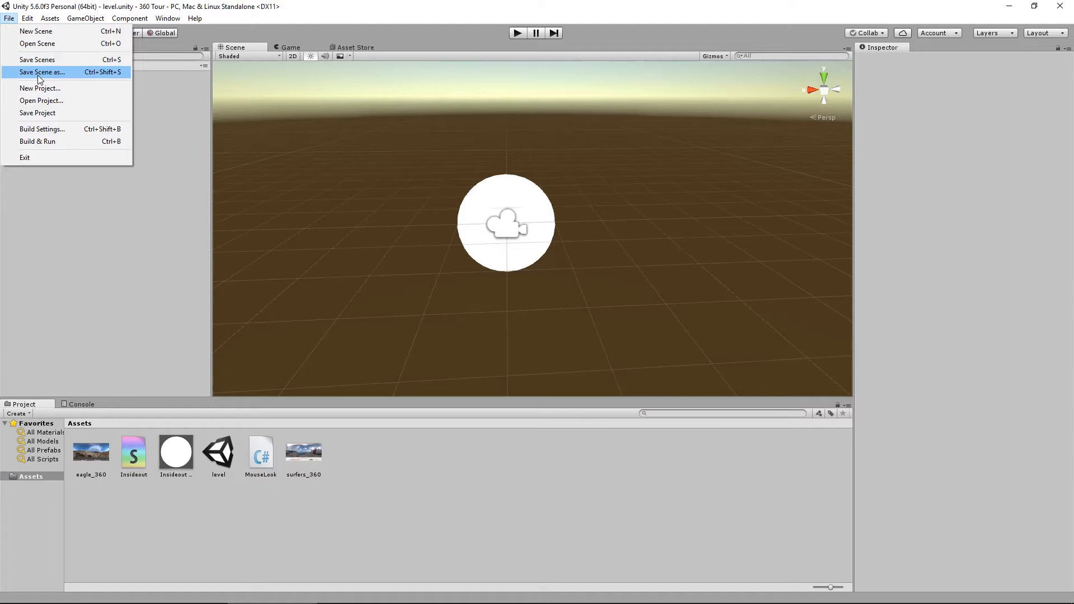
{"action": "left_click", "coordinate": [41, 72]}
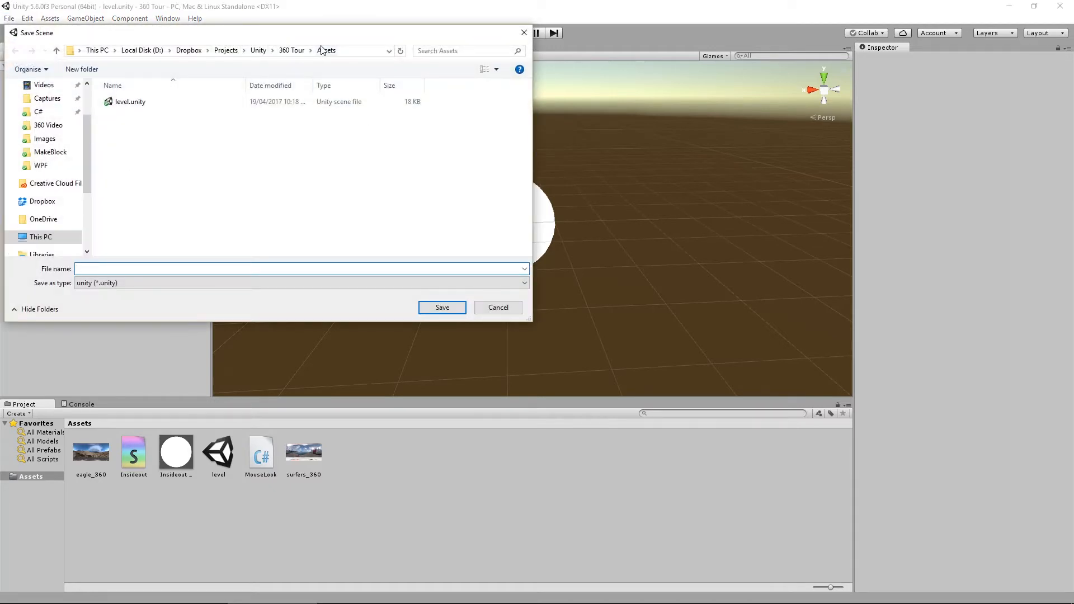
{"action": "left_click", "coordinate": [130, 102]}
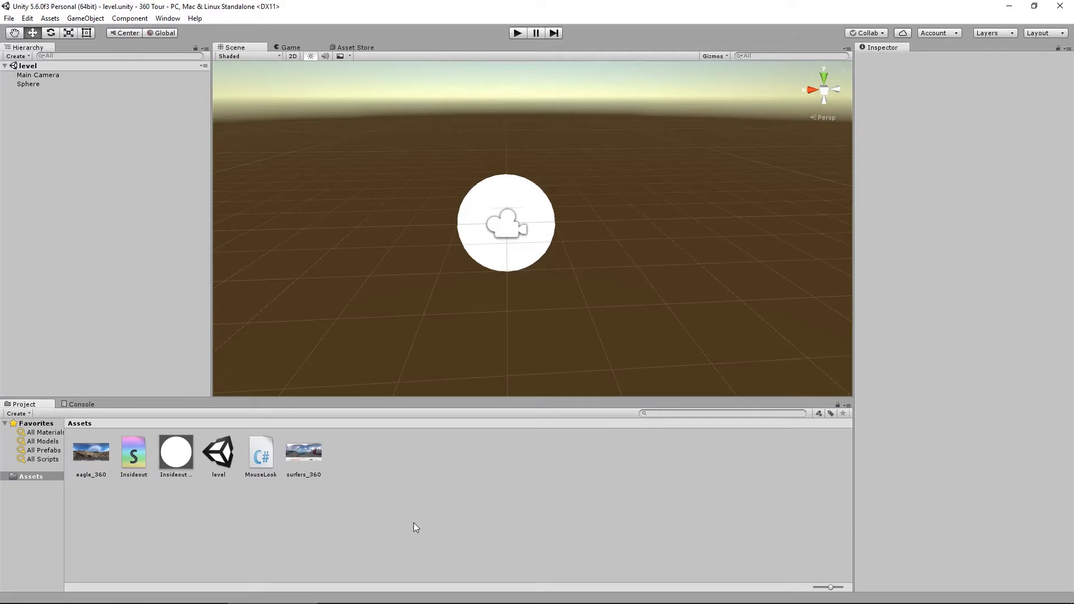
{"action": "mouse_move", "coordinate": [367, 340]}
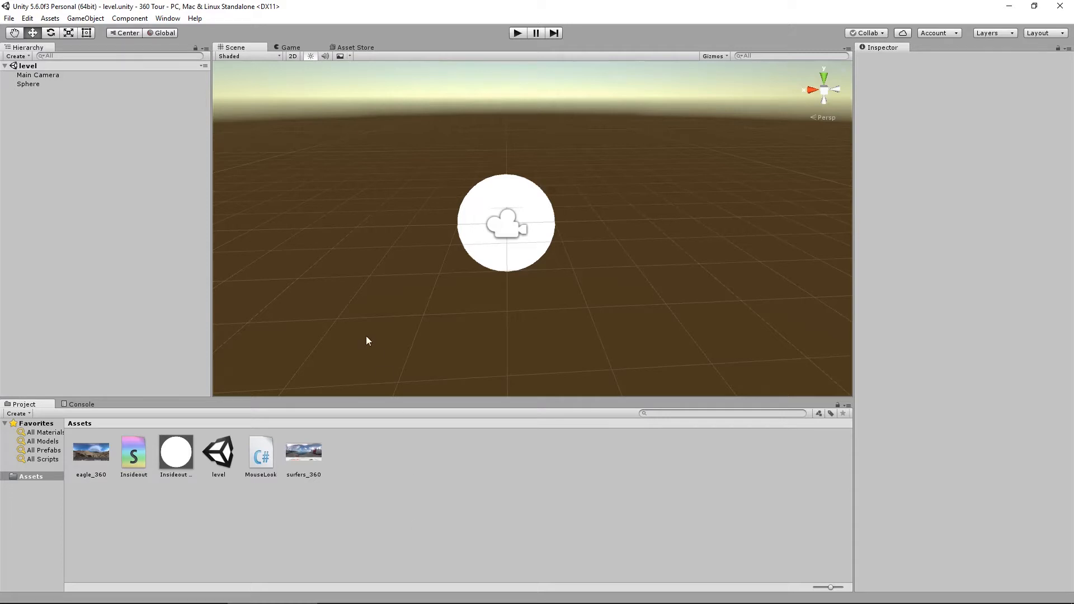
{"action": "mouse_move", "coordinate": [10, 22]}
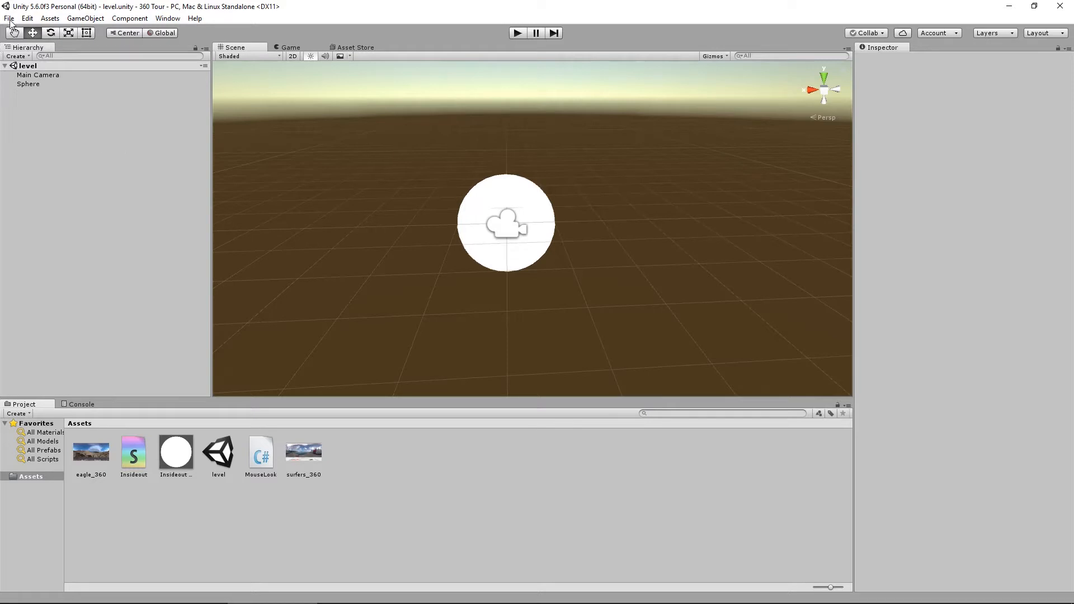
- Open Build Settings and choose Android as the target platform
{"action": "left_click", "coordinate": [9, 18]}
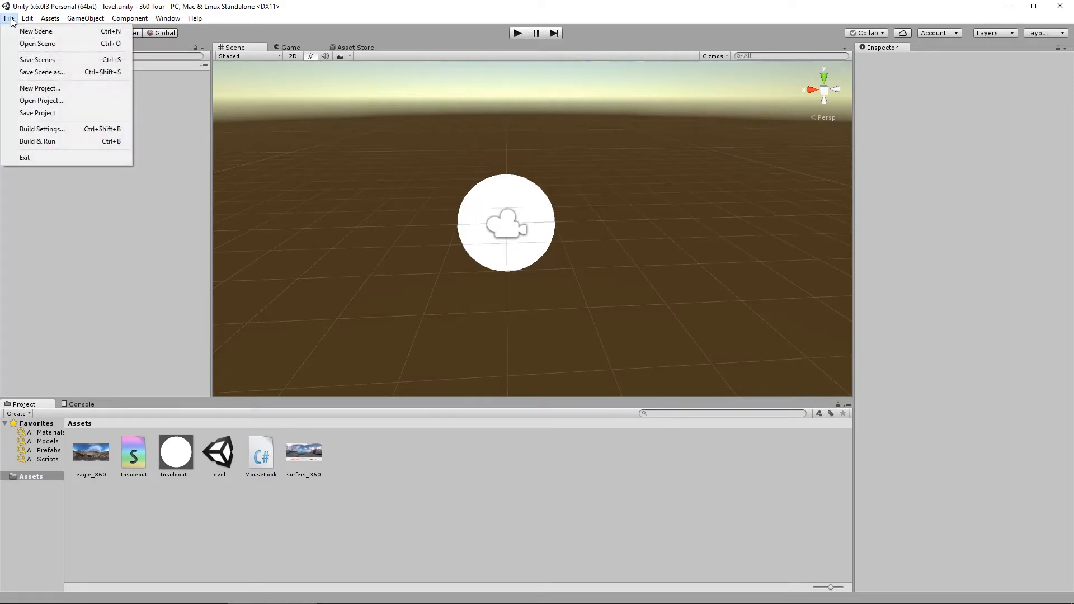
{"action": "left_click", "coordinate": [41, 128]}
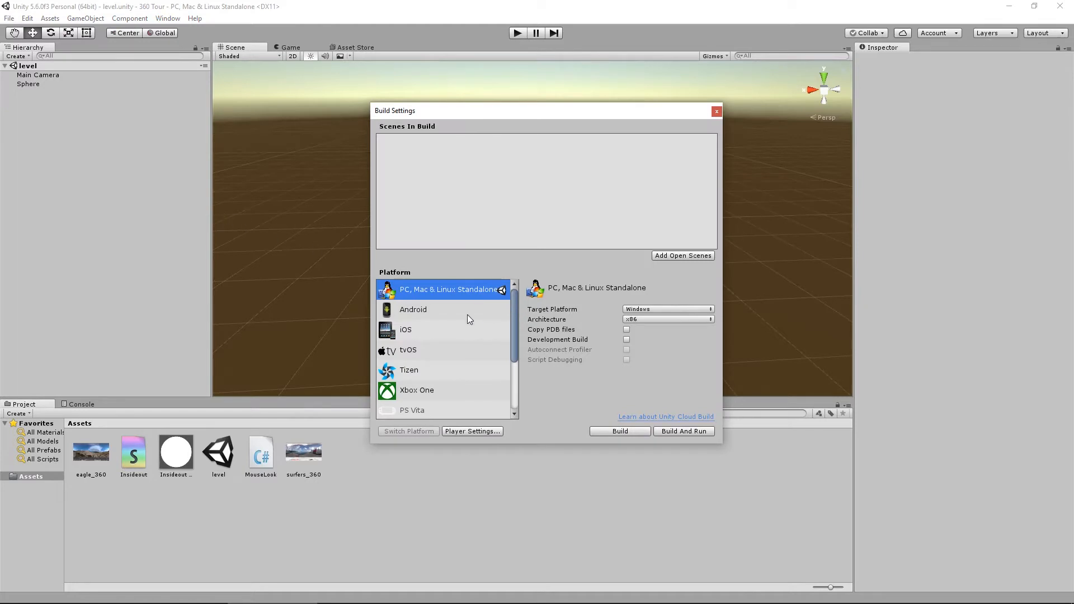
{"action": "left_click", "coordinate": [413, 309]}
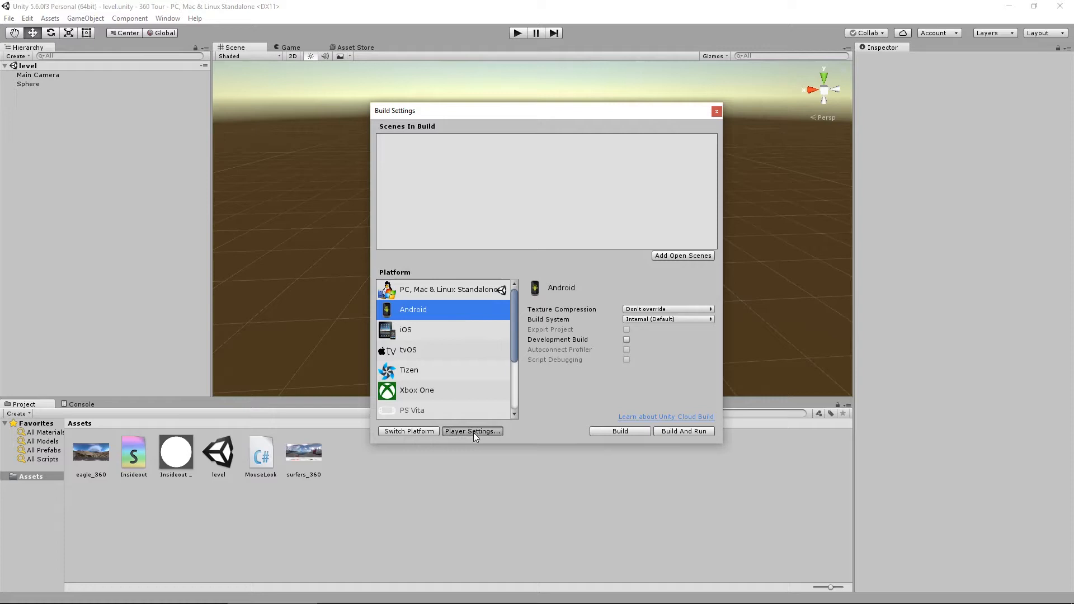
- Enable Virtual Reality Supported in Android Player Settings and offer the VR SDK list
{"action": "left_click", "coordinate": [472, 431]}
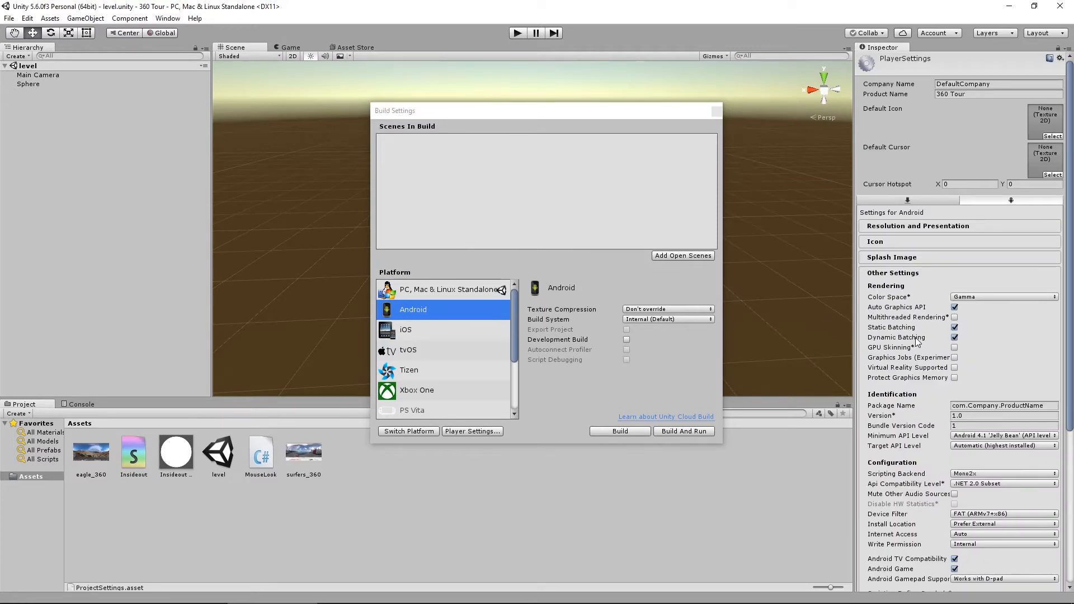
{"action": "mouse_move", "coordinate": [932, 174]}
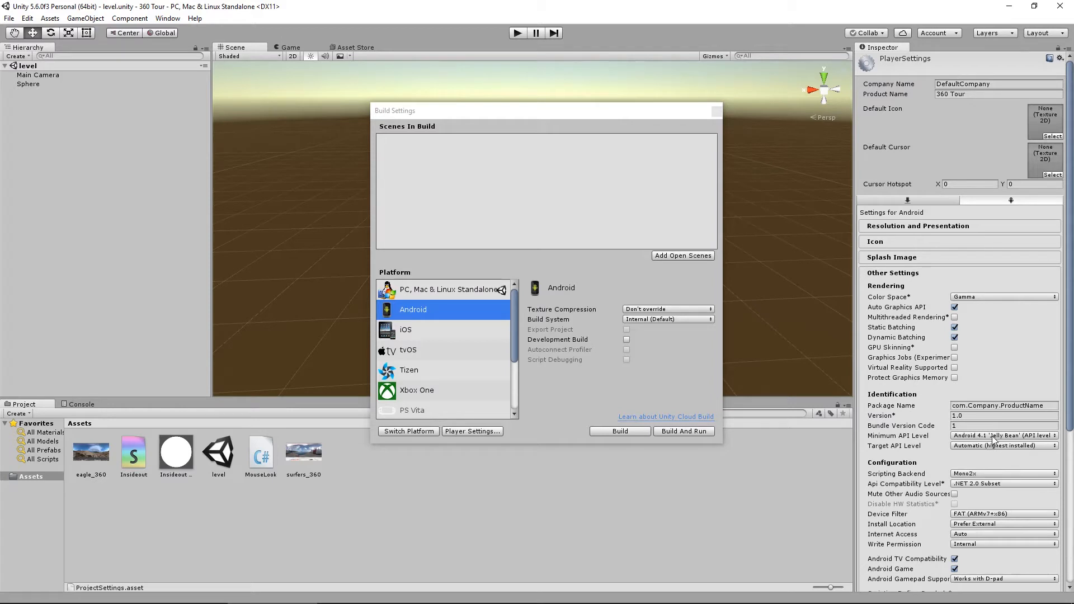
{"action": "mouse_move", "coordinate": [975, 368]}
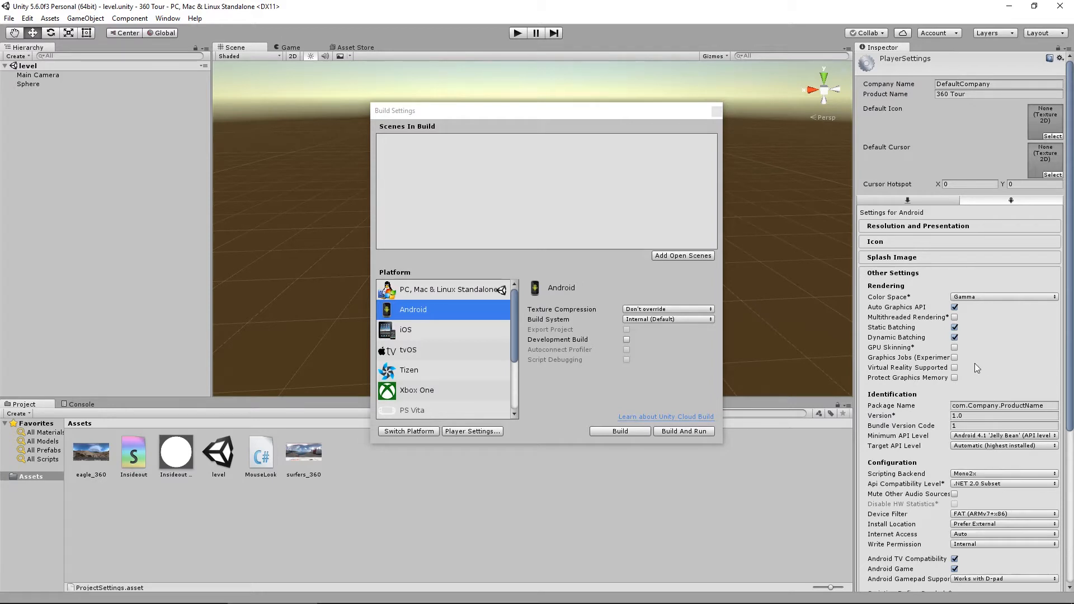
{"action": "left_click", "coordinate": [953, 368]}
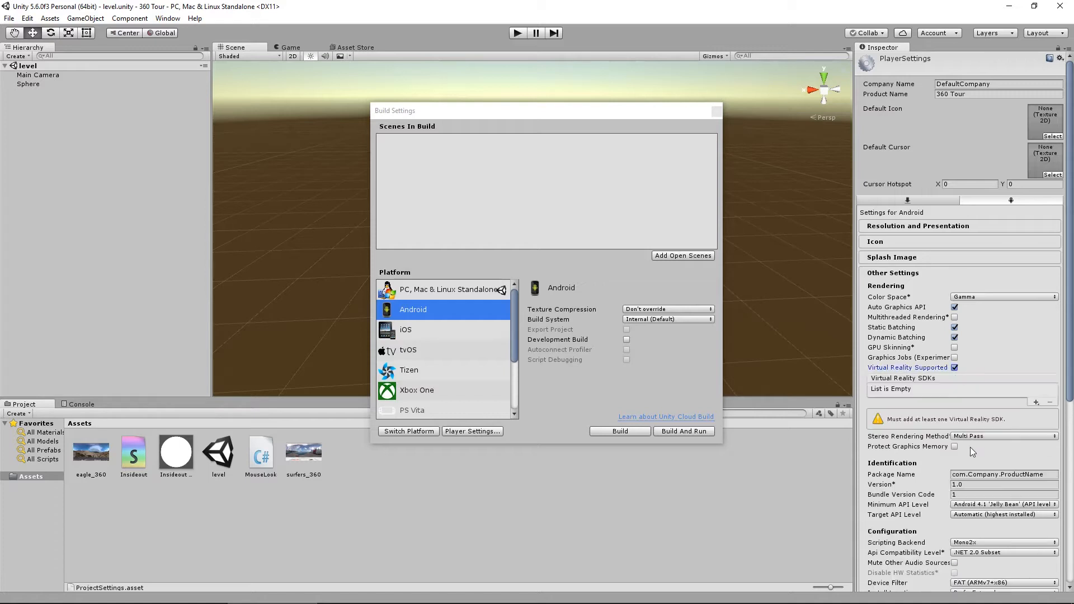
{"action": "left_click", "coordinate": [1036, 402]}
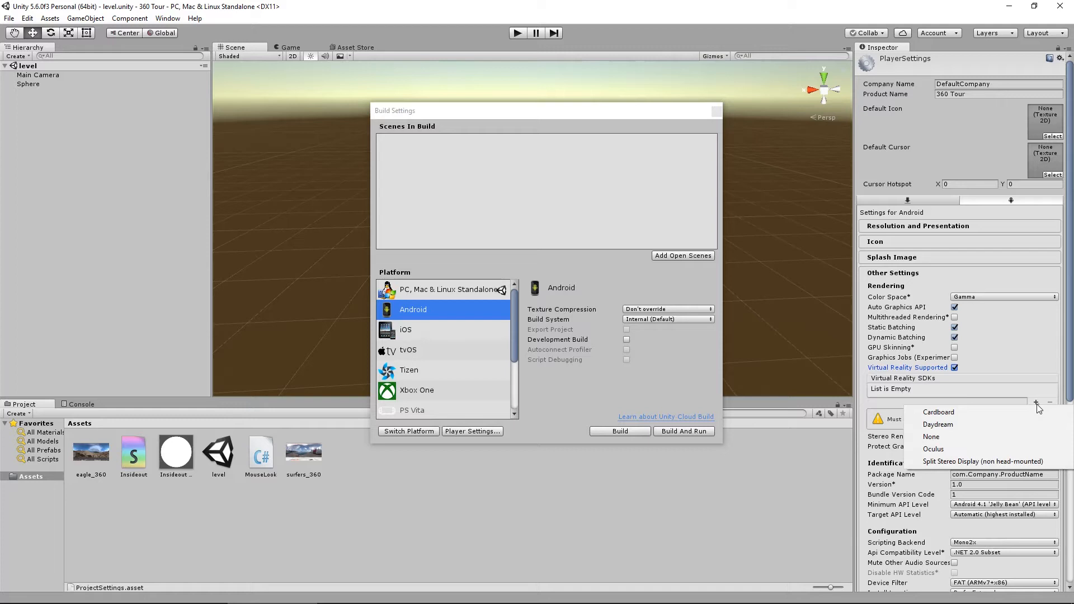
{"action": "mouse_move", "coordinate": [938, 424]}
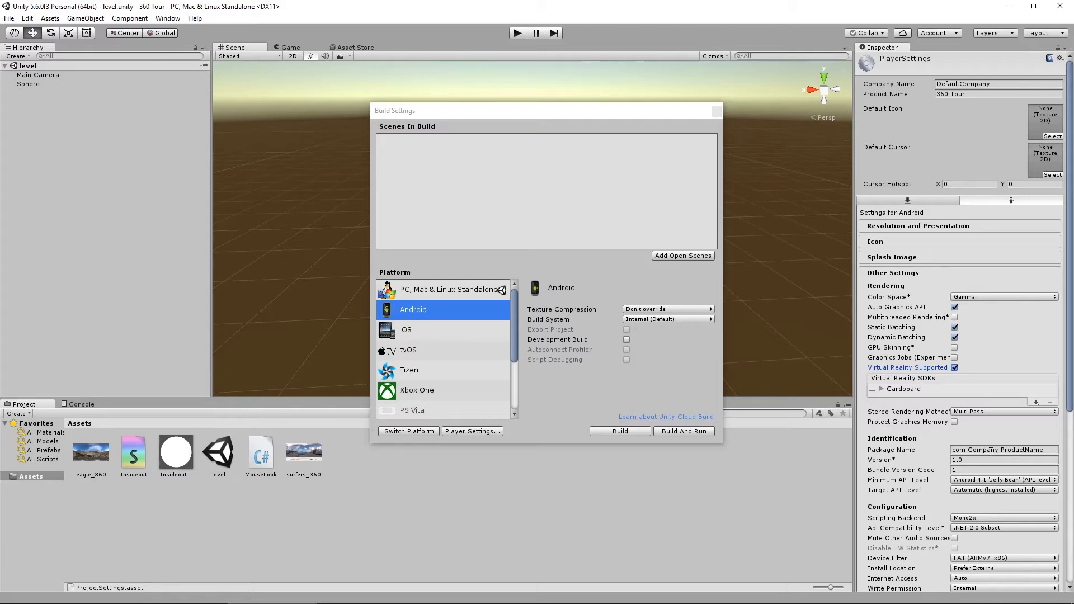
- Set Package Name to net.dingotech.video and Minimum API Level to Android 4.4 KitKat
{"action": "type", "text": "net.dingotech."}
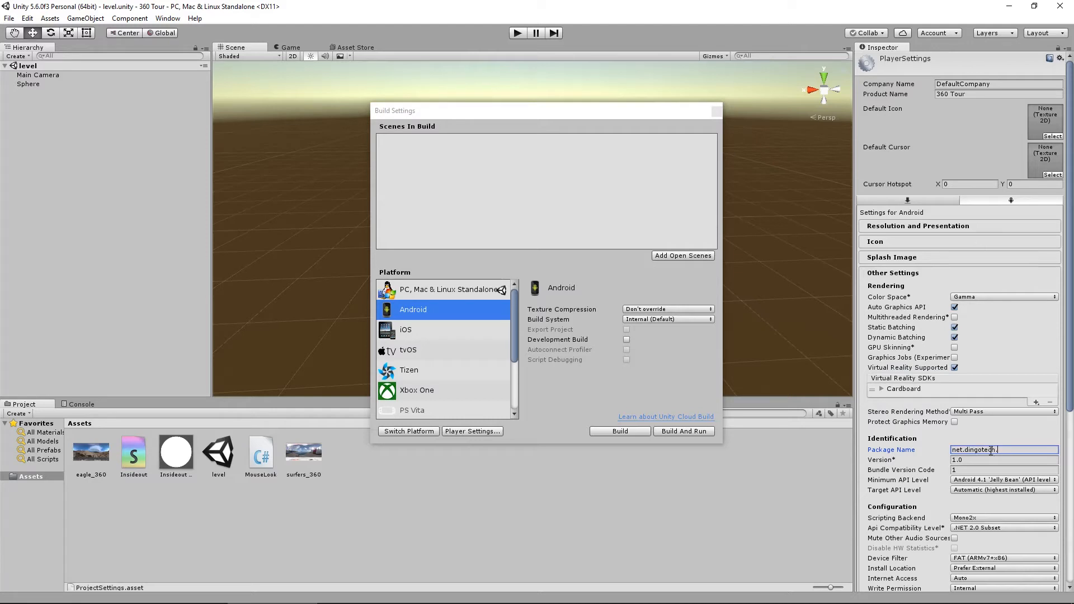
{"action": "type", "text": "video"}
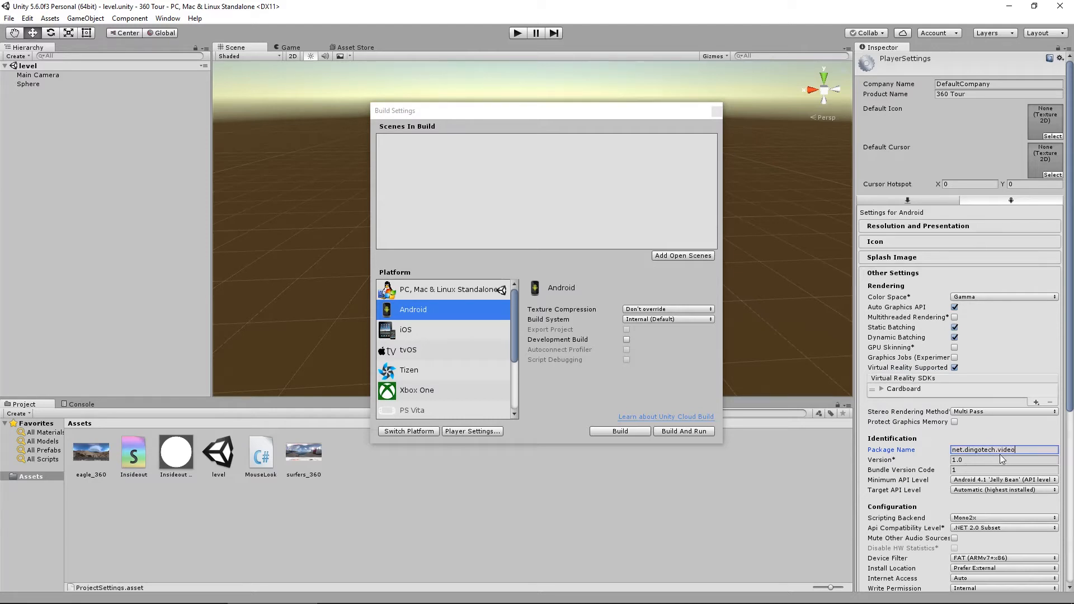
{"action": "mouse_move", "coordinate": [1035, 470]}
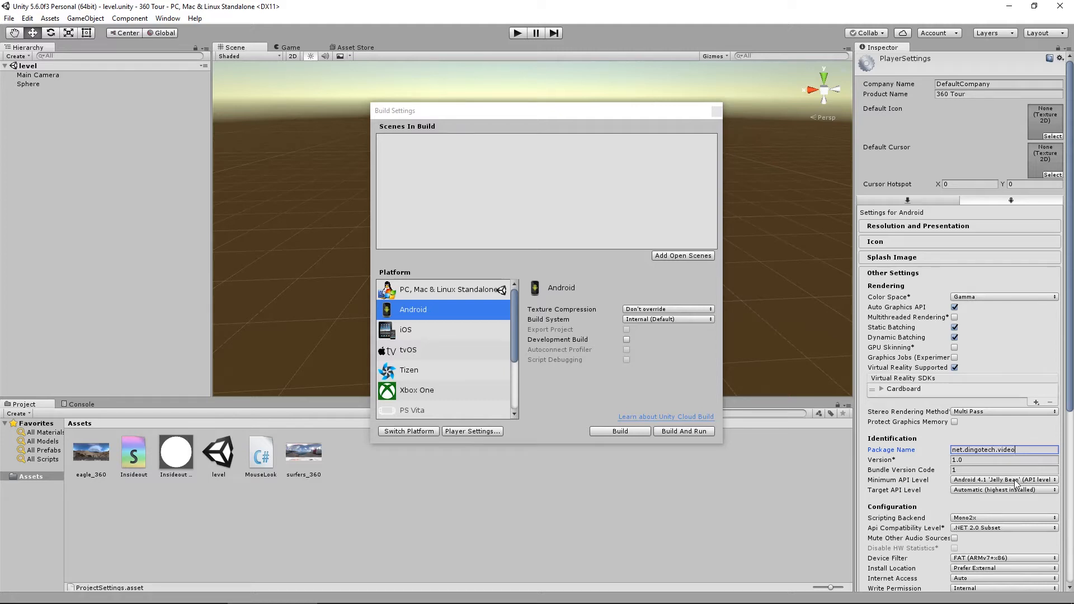
{"action": "left_click", "coordinate": [1003, 480]}
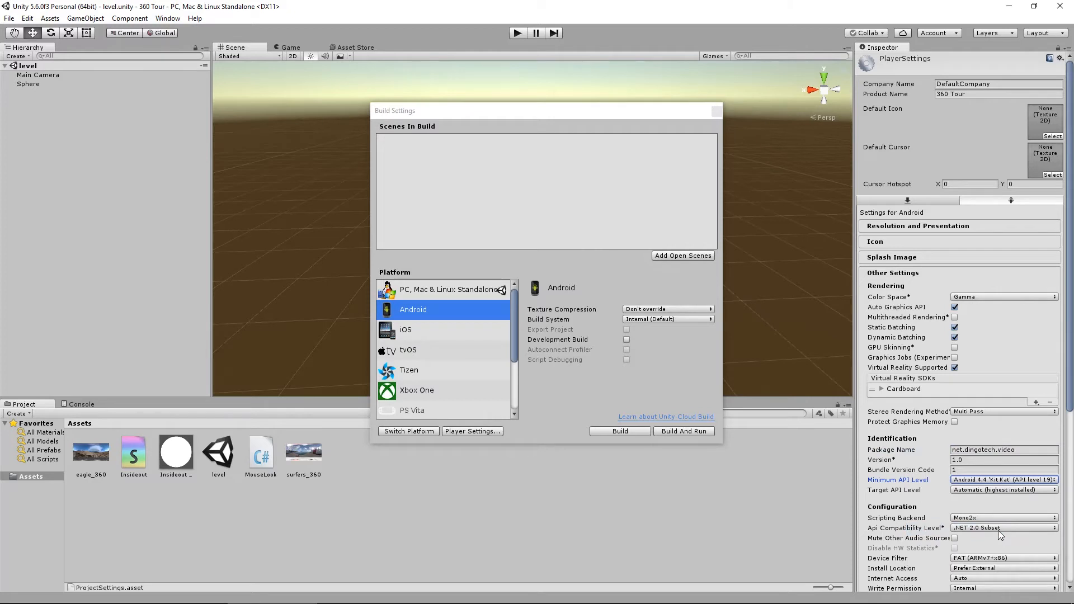
{"action": "left_click", "coordinate": [619, 431]}
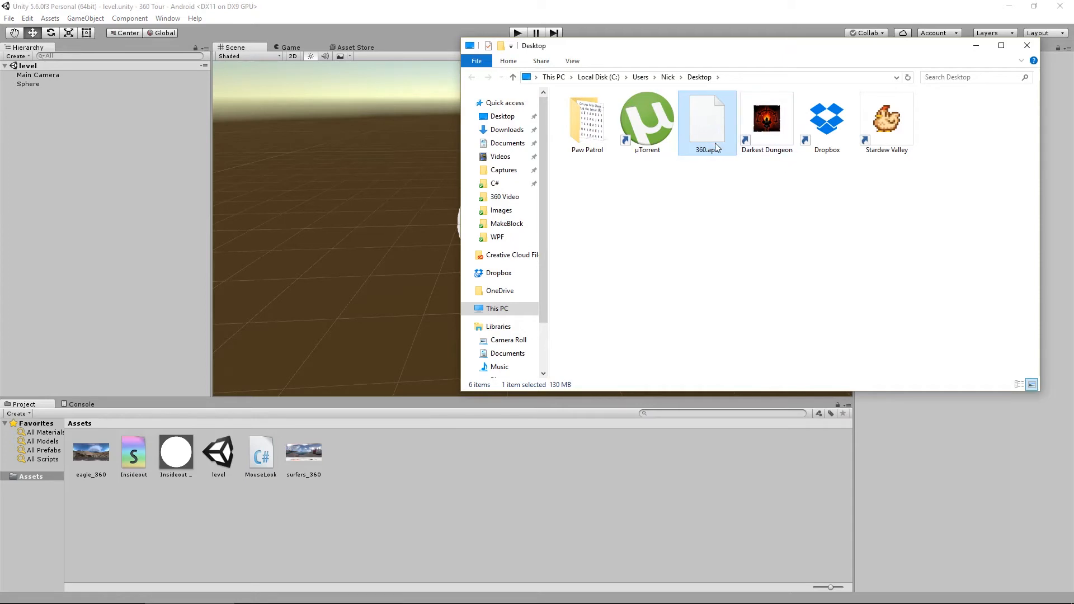
{"action": "mouse_move", "coordinate": [716, 120]}
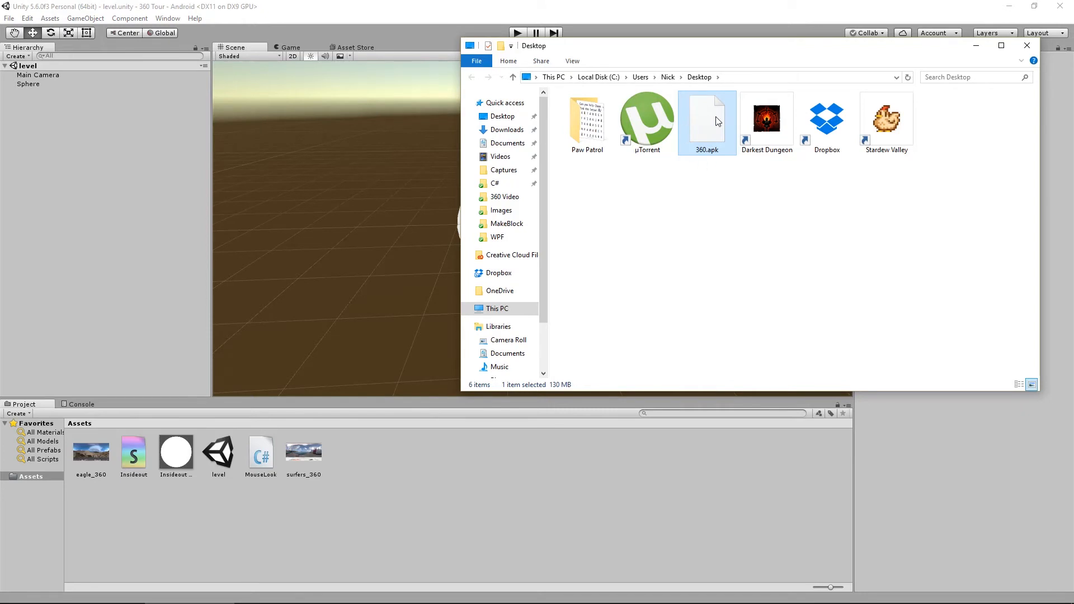
{"action": "mouse_move", "coordinate": [710, 65]}
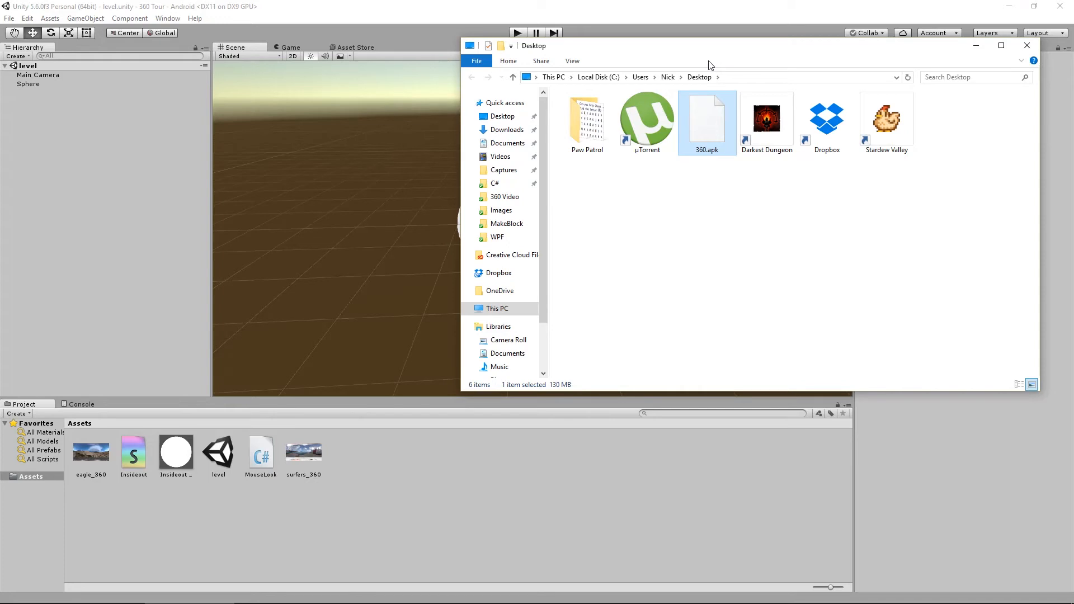
{"action": "mouse_move", "coordinate": [720, 34]}
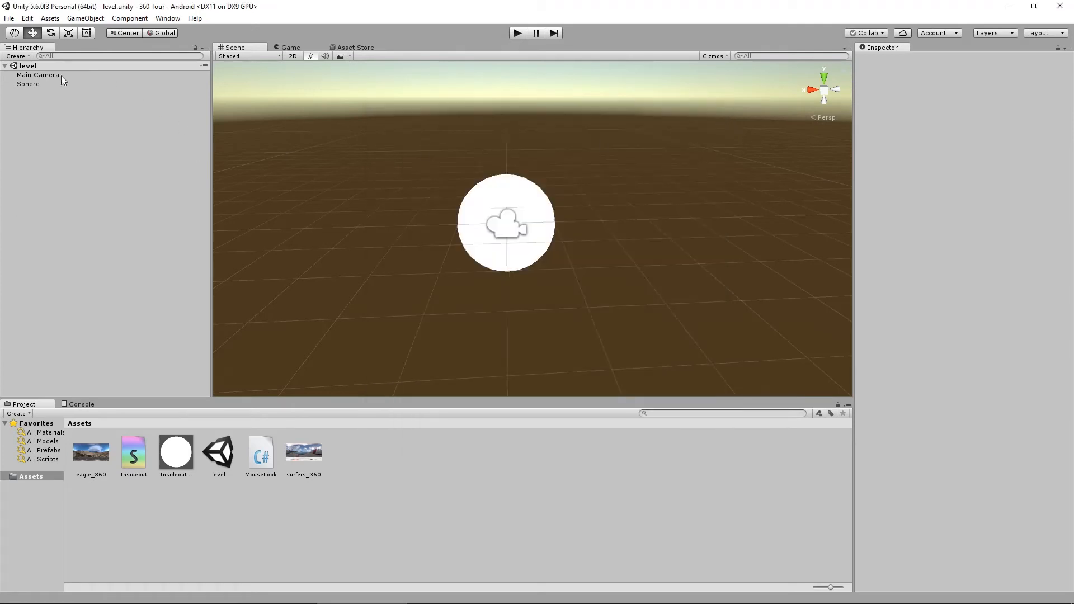
- Disable the Mouse Look script component on the Main Camera
{"action": "left_click", "coordinate": [38, 75]}
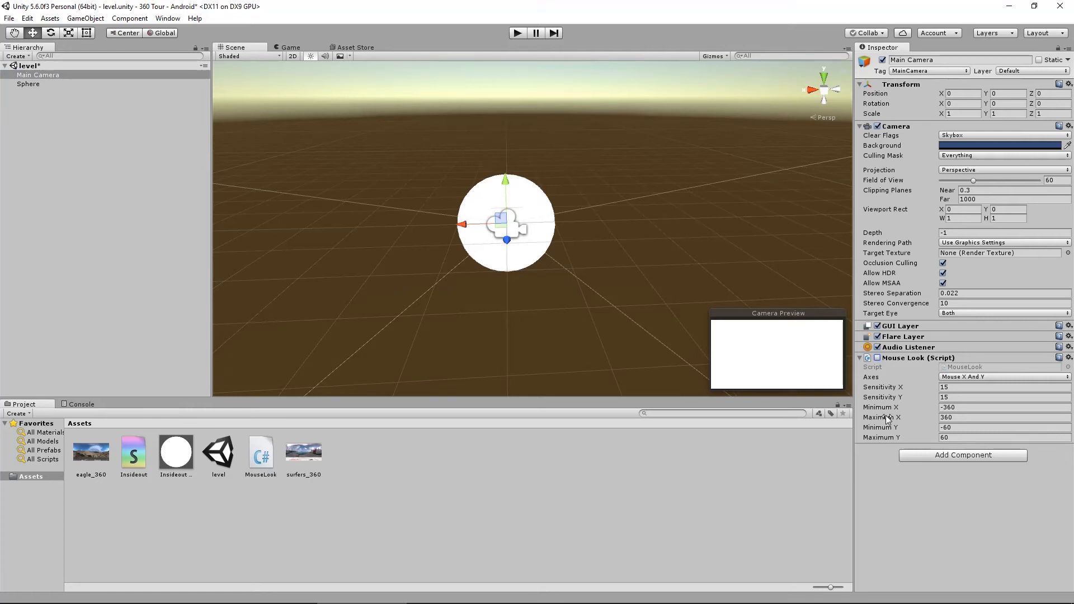
{"action": "mouse_move", "coordinate": [9, 19]}
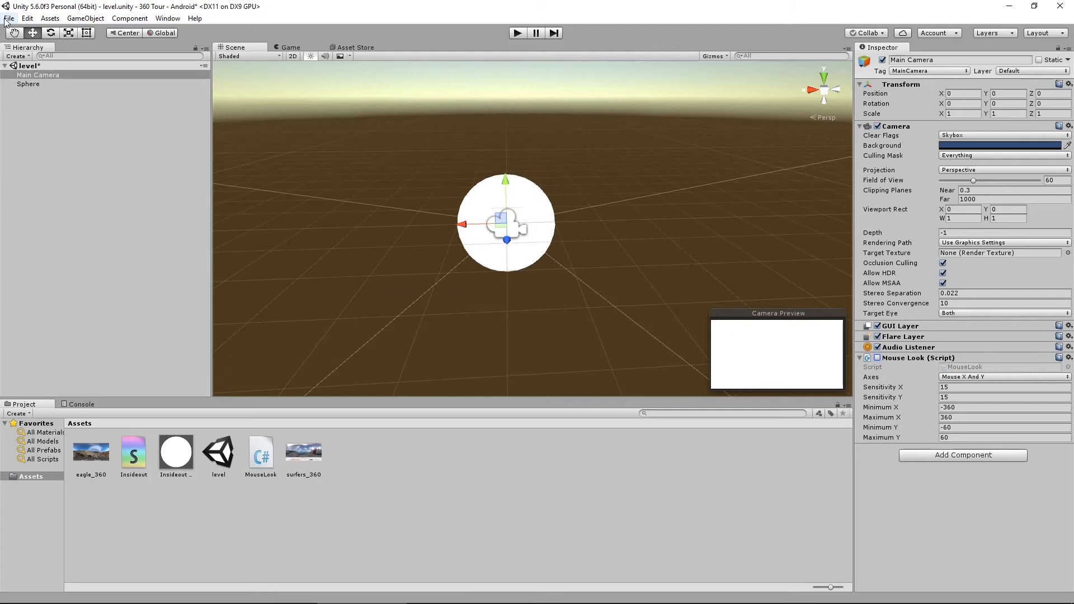
{"action": "left_click", "coordinate": [10, 18]}
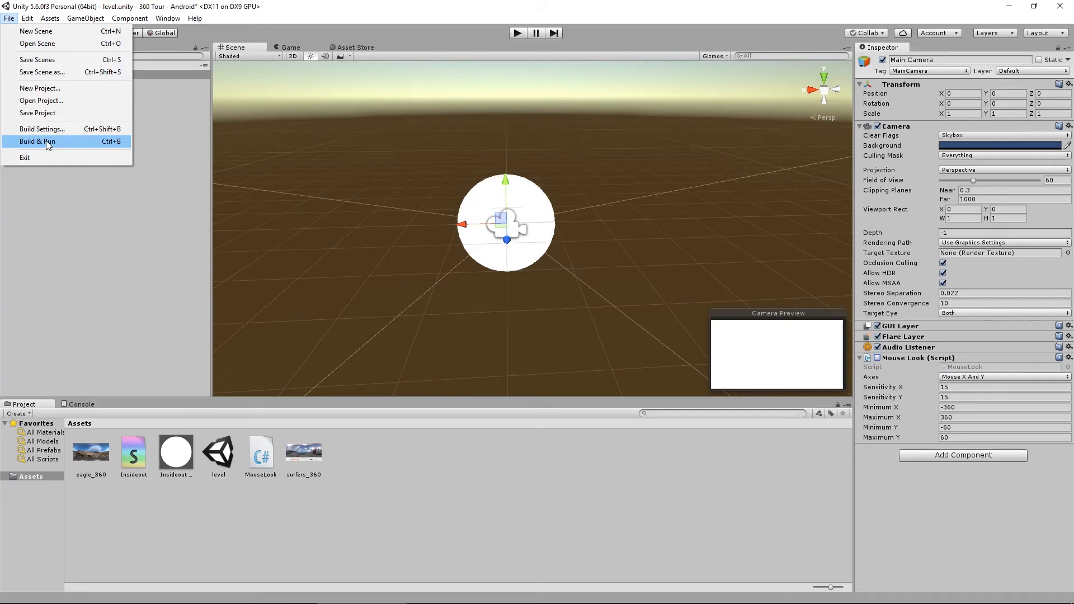
- Run Build & Run to publish the APK to the connected phone
{"action": "left_click", "coordinate": [36, 141]}
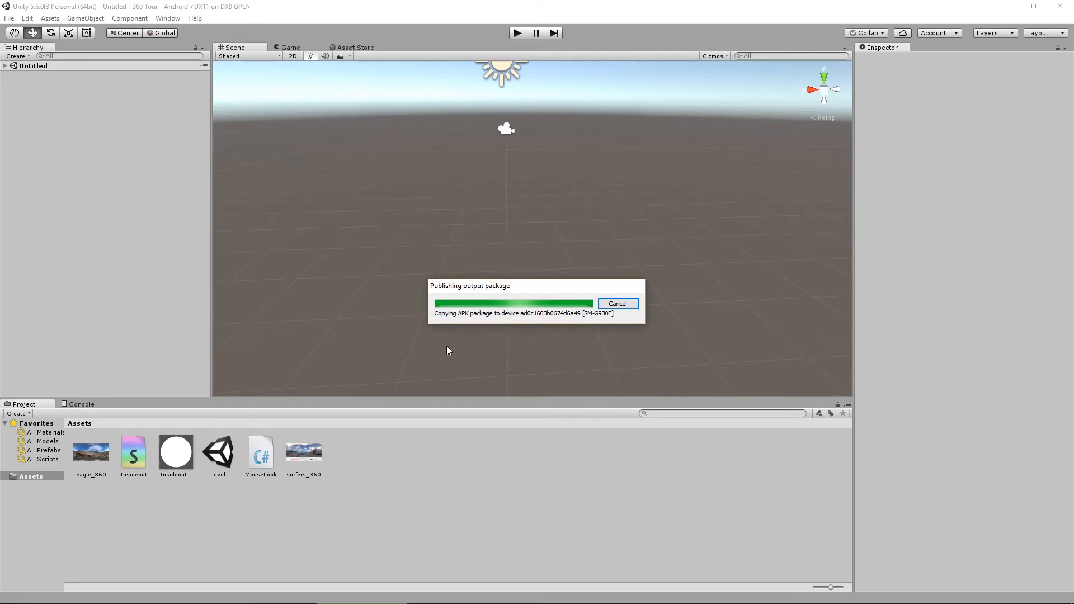
{"action": "mouse_move", "coordinate": [517, 310]}
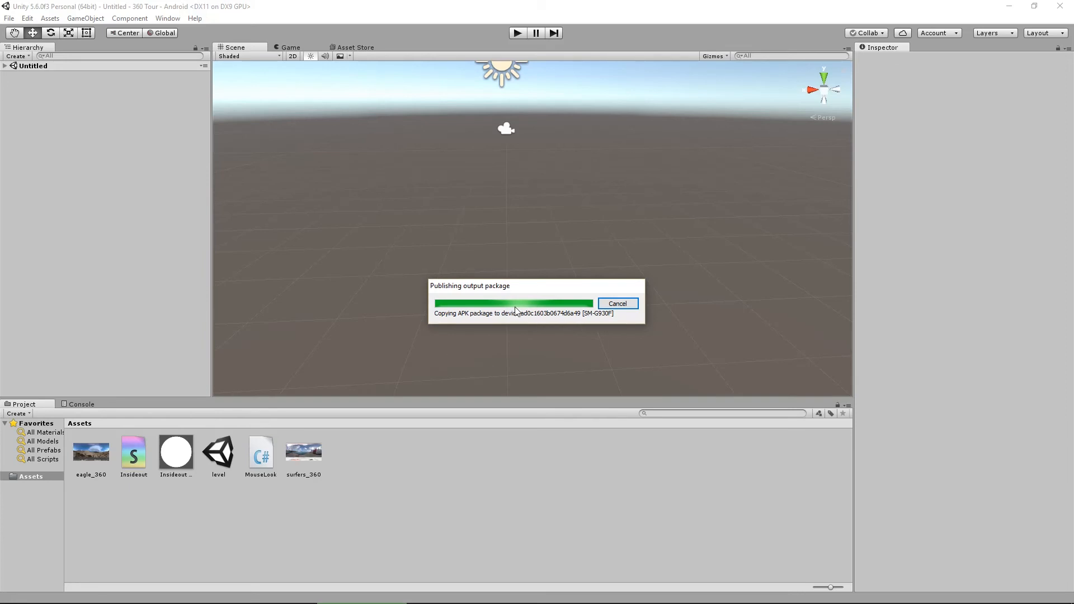